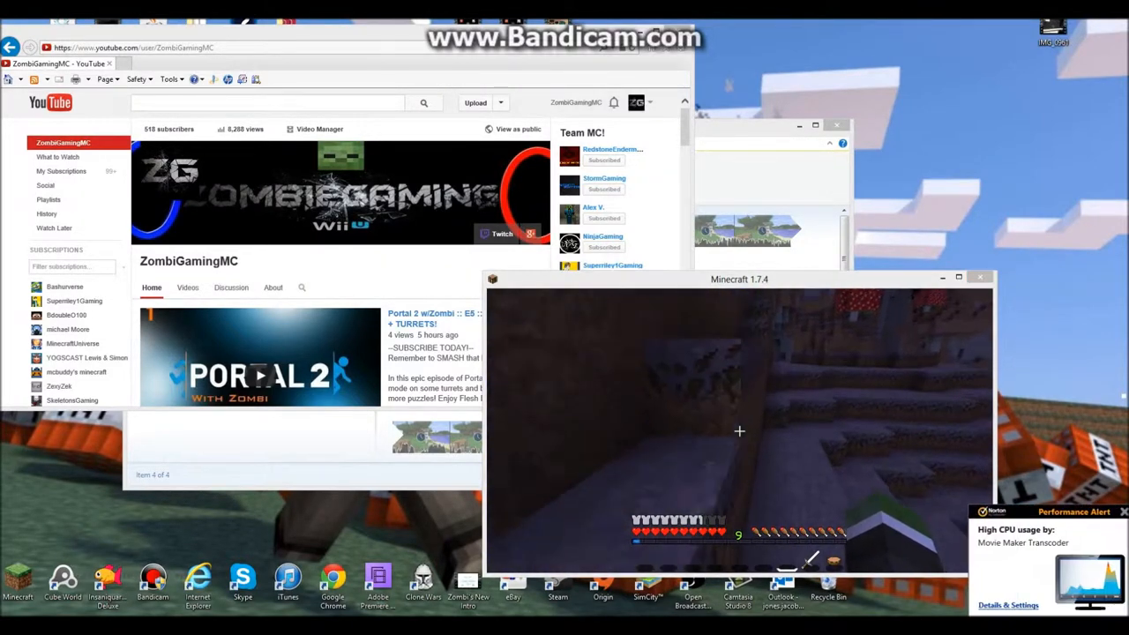
# - Pause Minecraft with Esc, then choose Back to Game from the Game menu
pyautogui.press('Escape')
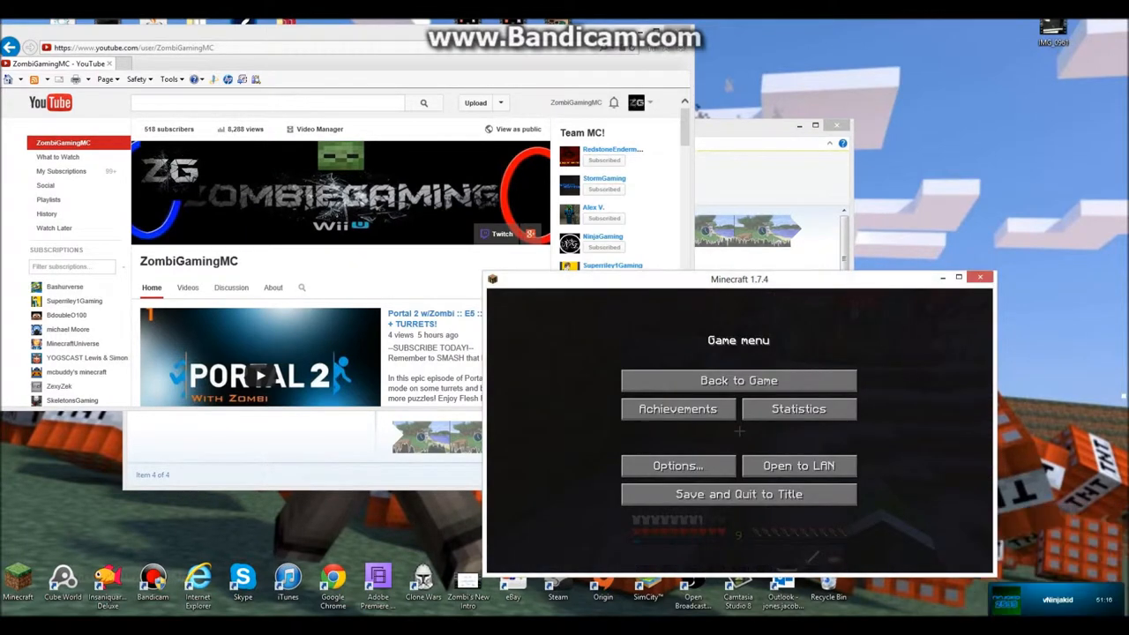
pyautogui.click(738, 380)
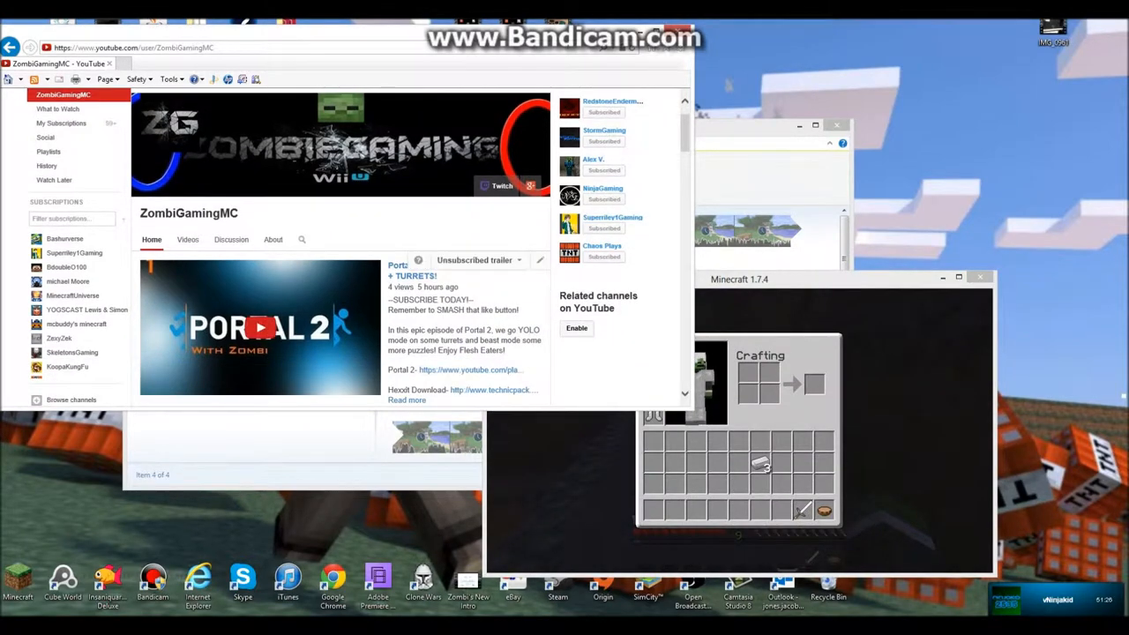
pyautogui.click(187, 239)
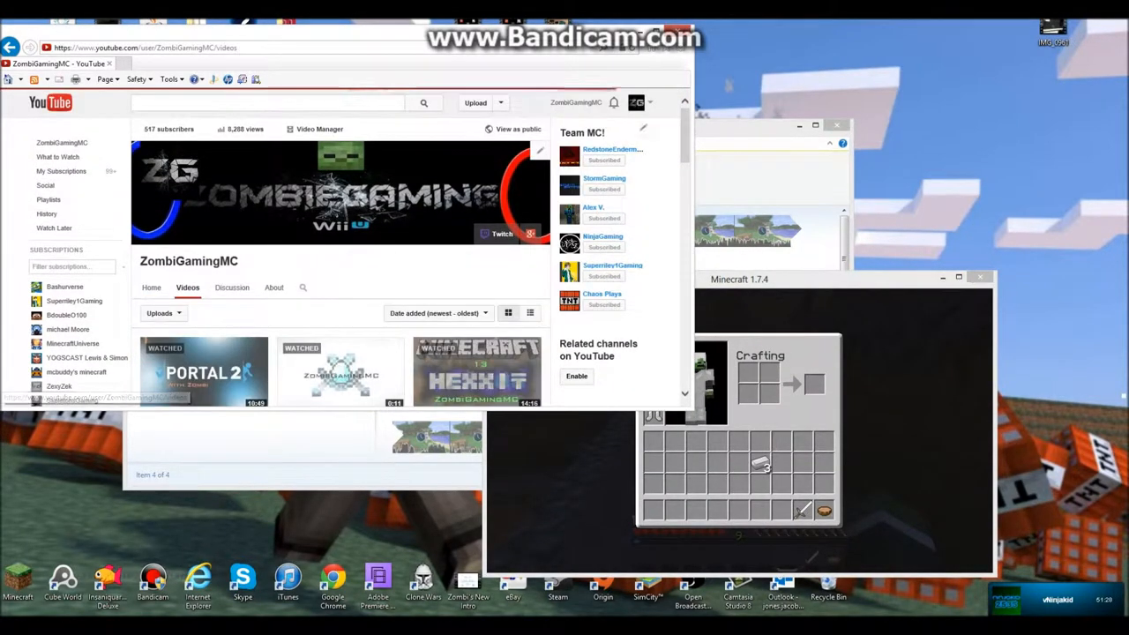
pyautogui.scroll(-3)
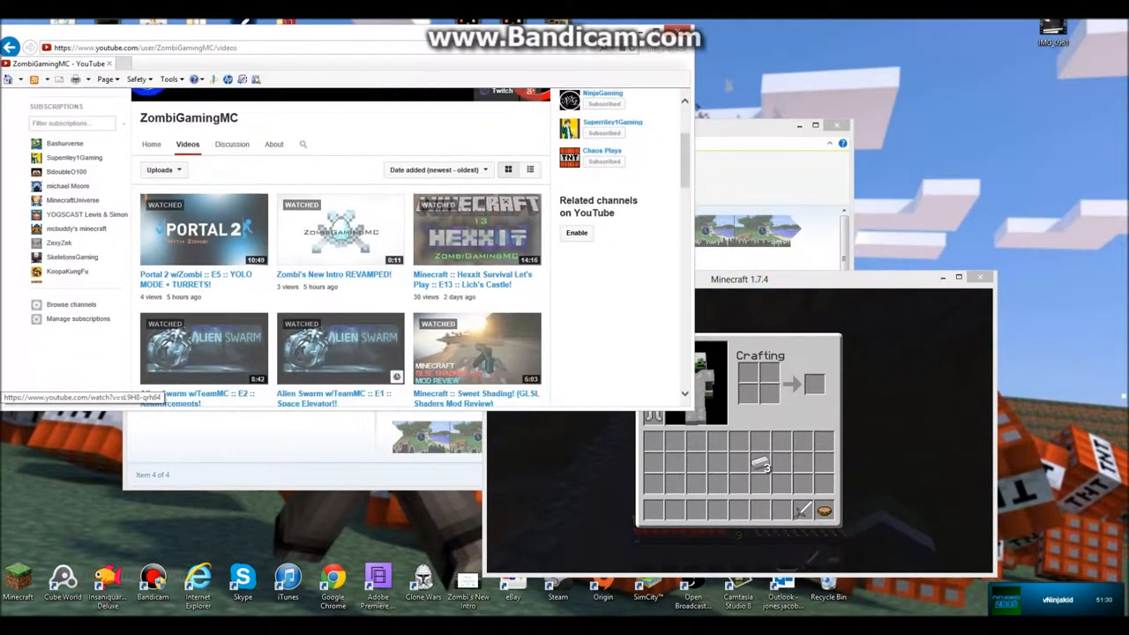
pyautogui.scroll(-3)
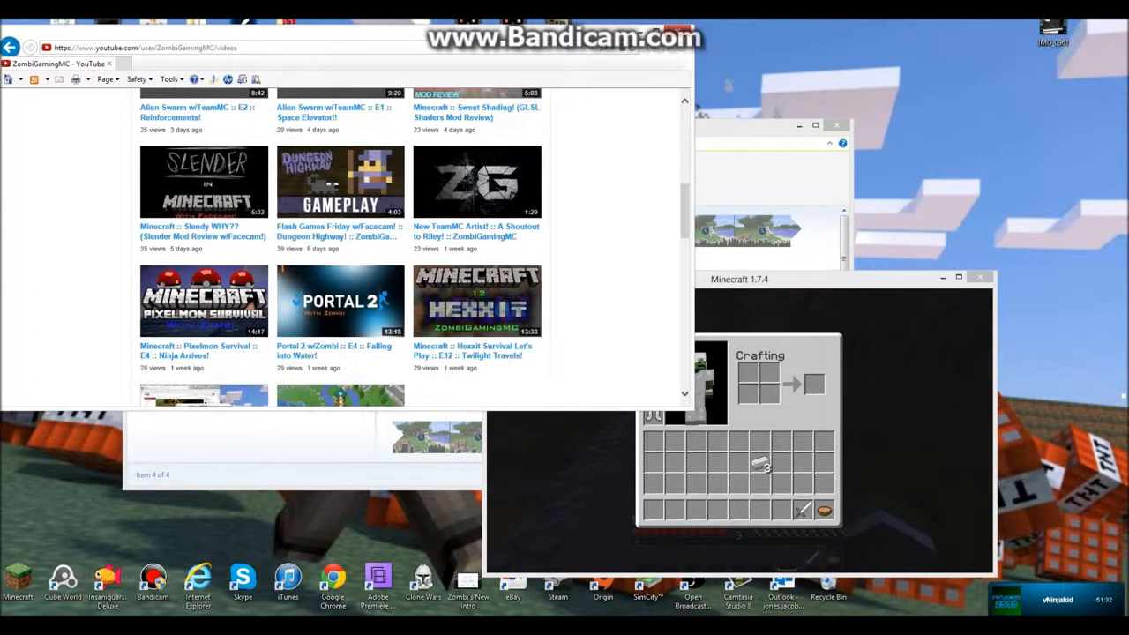
pyautogui.scroll(3)
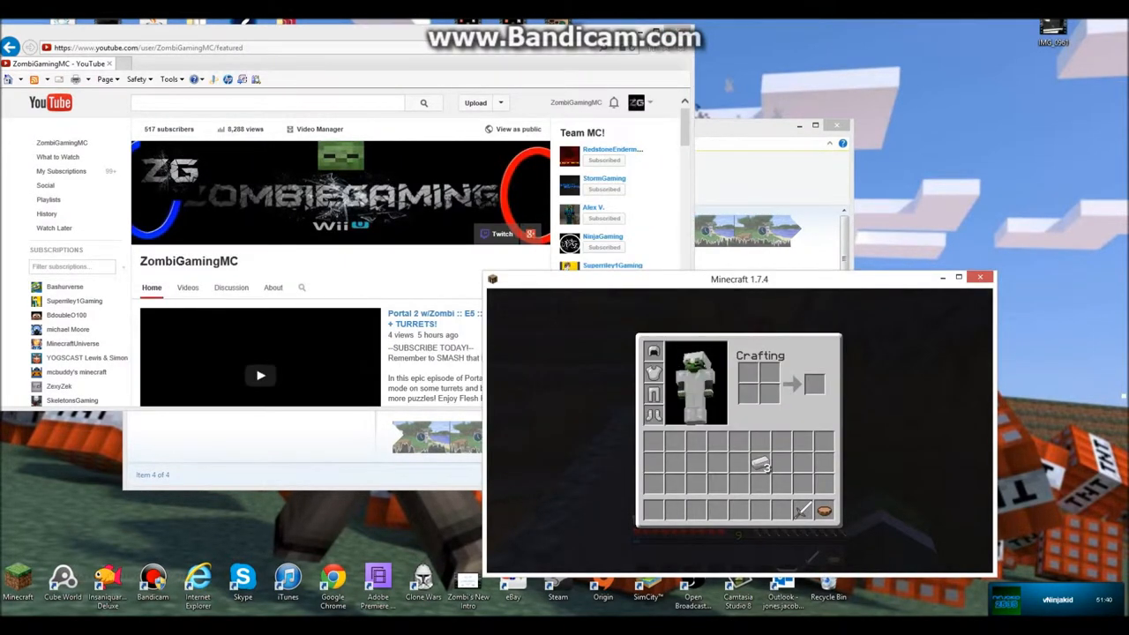
# - Page through the upcoming shows carousel: Pixelmon Survival, Wind Waker HD, Alien Swarm
pyautogui.scroll(-3)
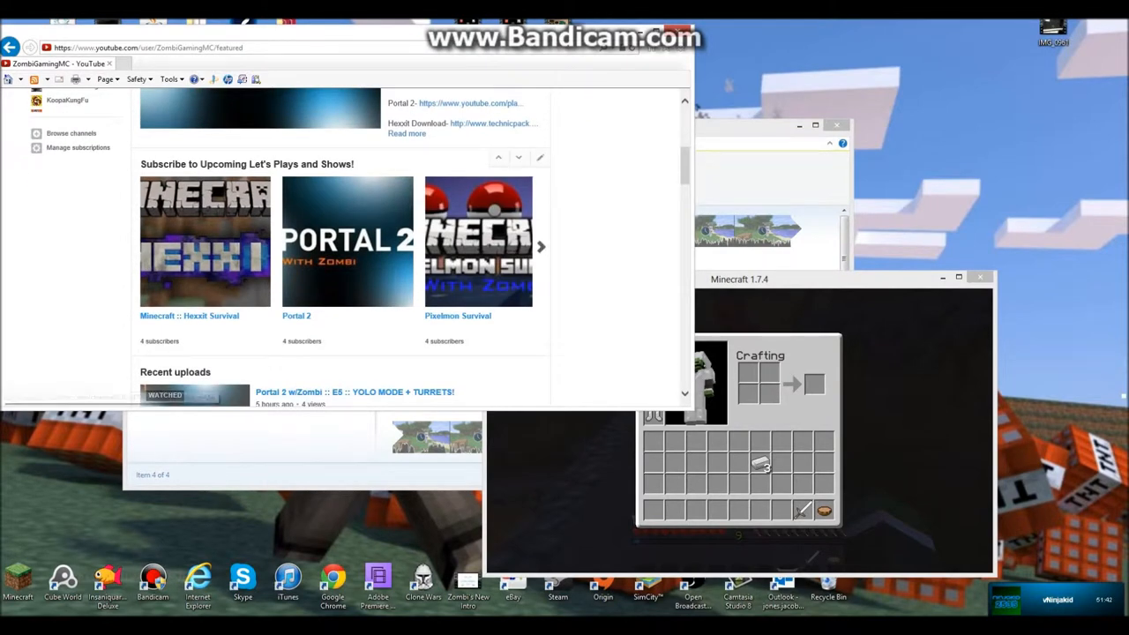
pyautogui.click(541, 246)
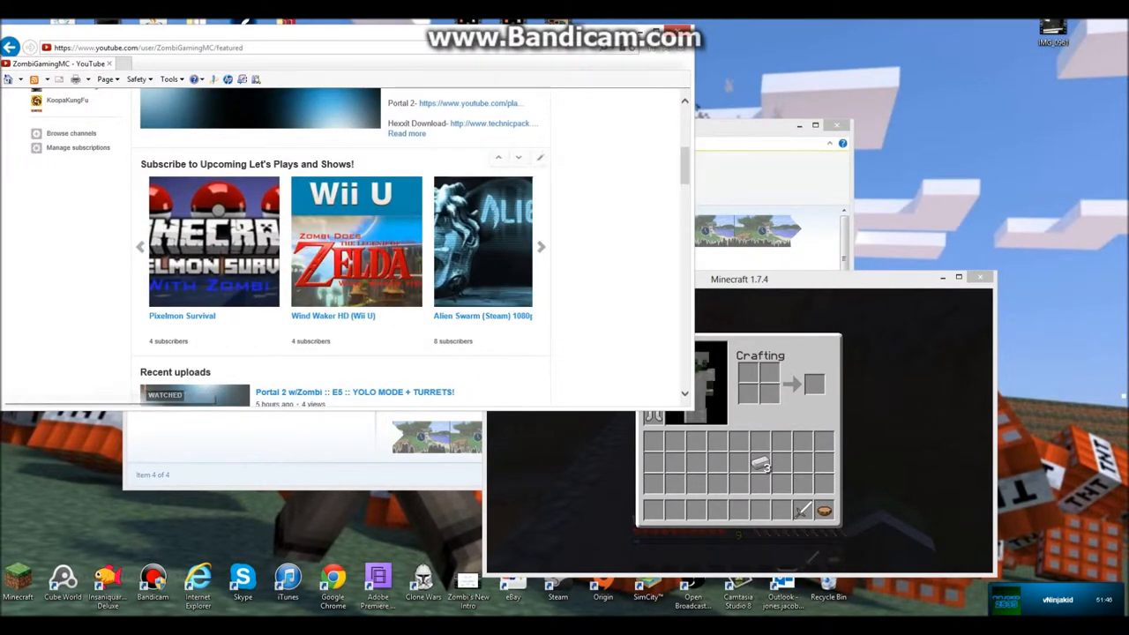
pyautogui.click(139, 246)
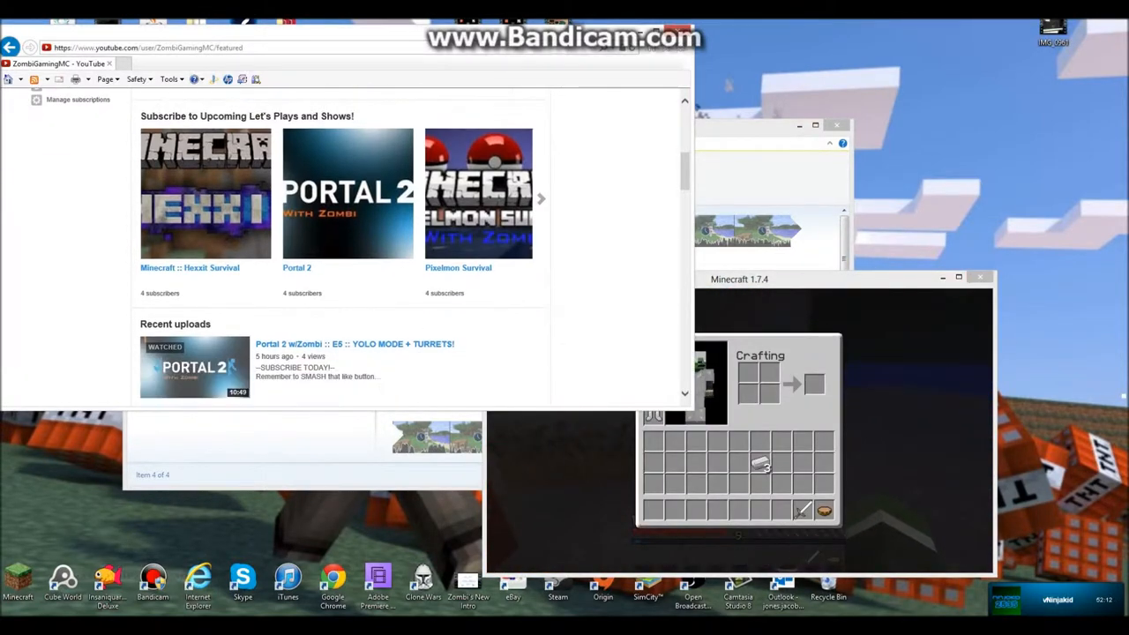
pyautogui.scroll(-3)
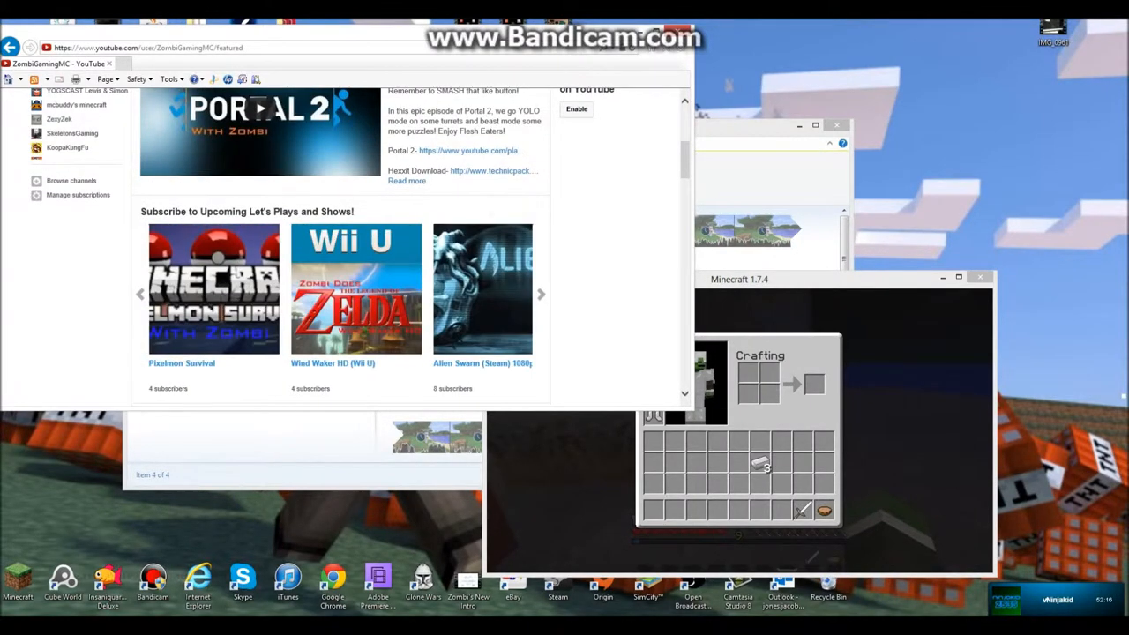
pyautogui.click(139, 293)
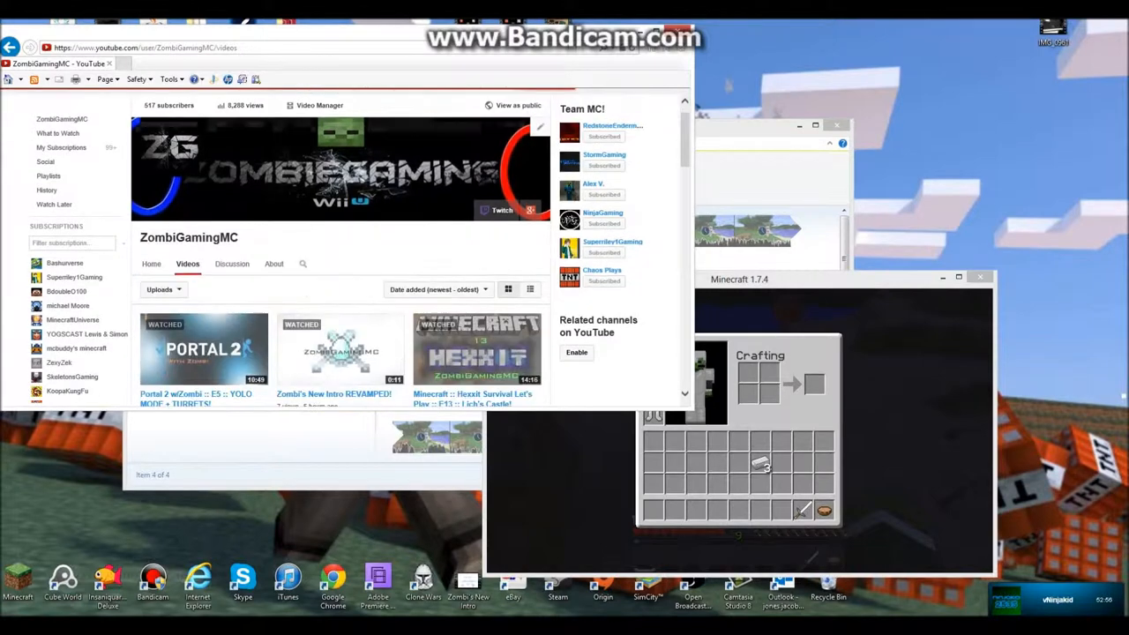
pyautogui.scroll(-3)
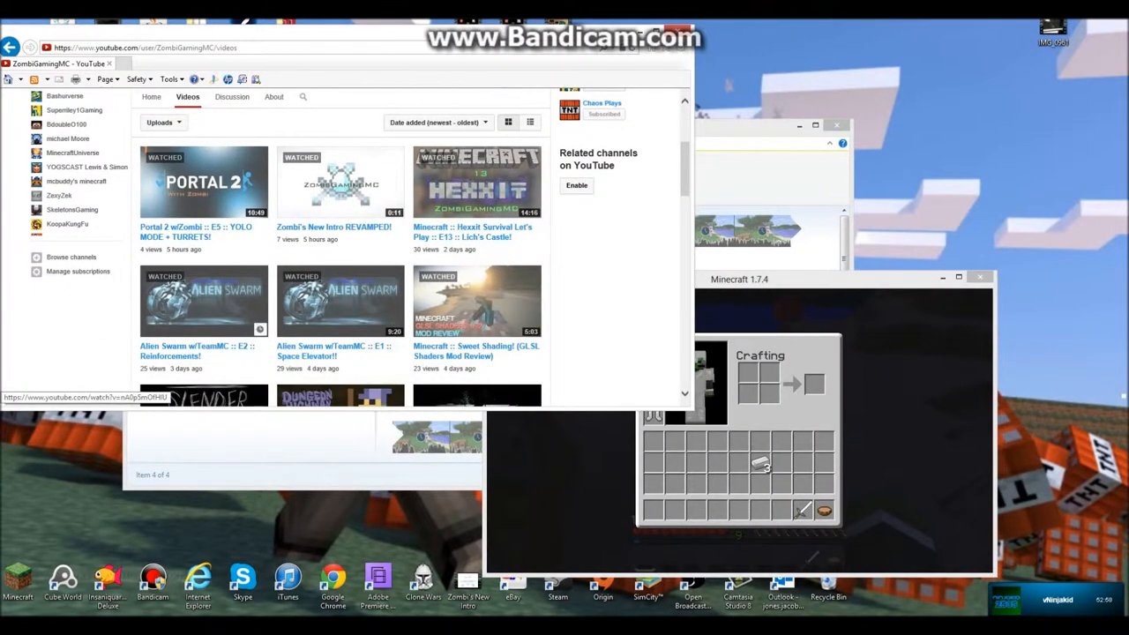
pyautogui.scroll(3)
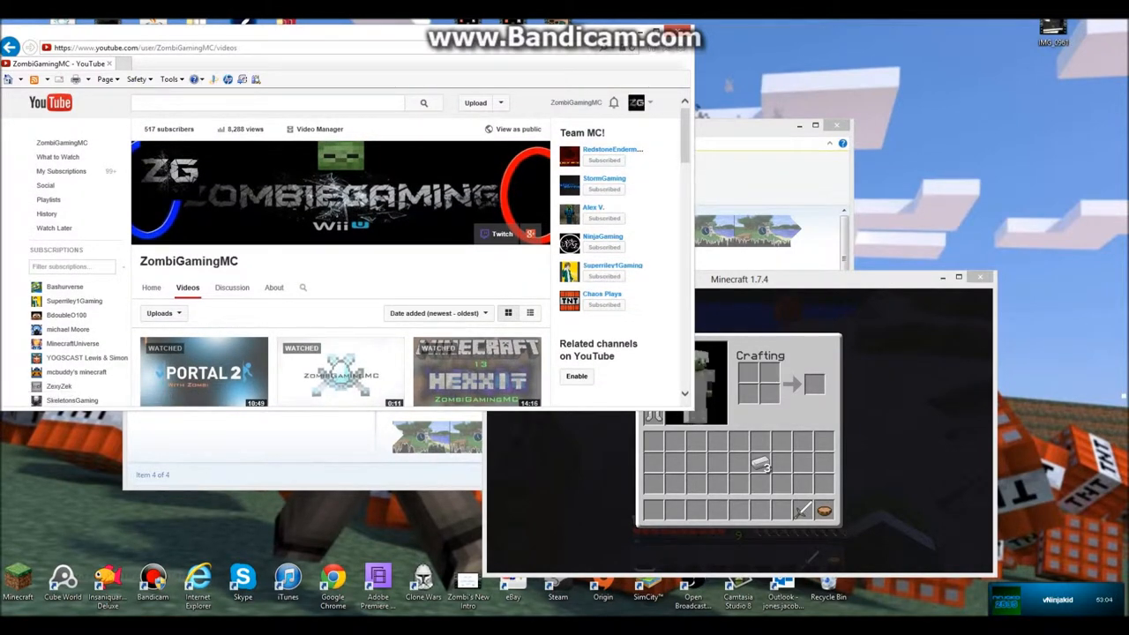
pyautogui.scroll(-3)
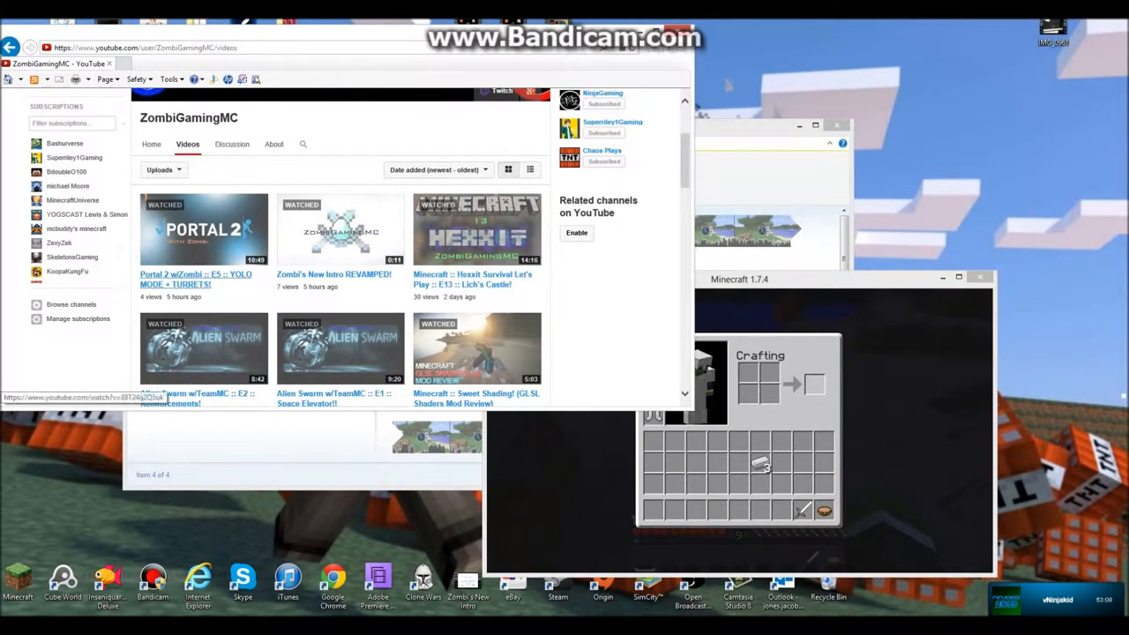
pyautogui.scroll(-3)
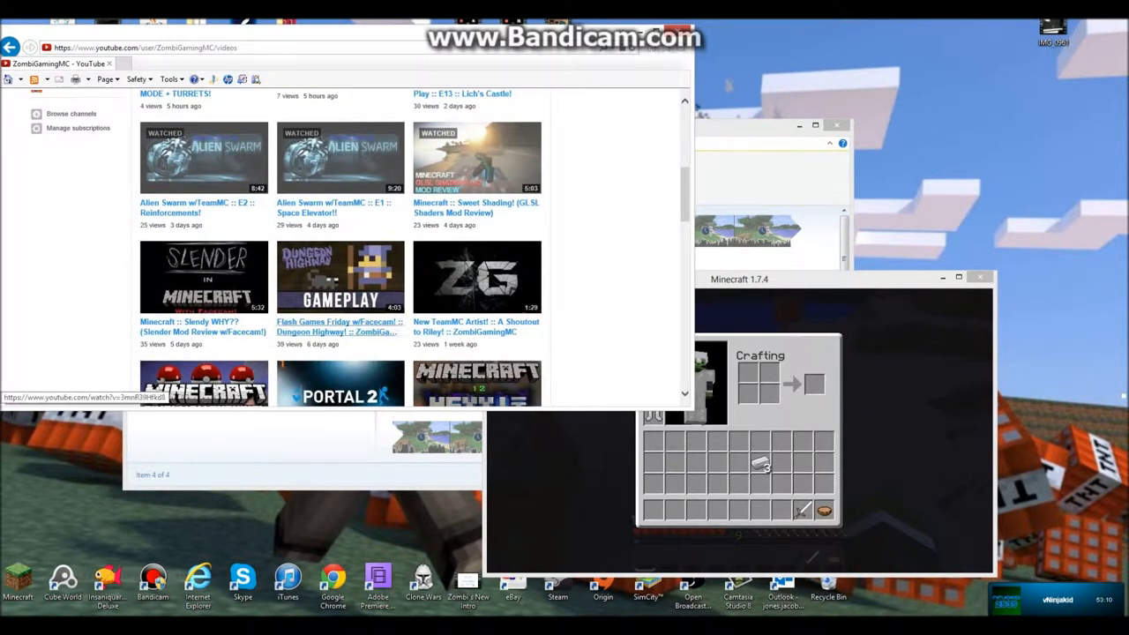
pyautogui.scroll(3)
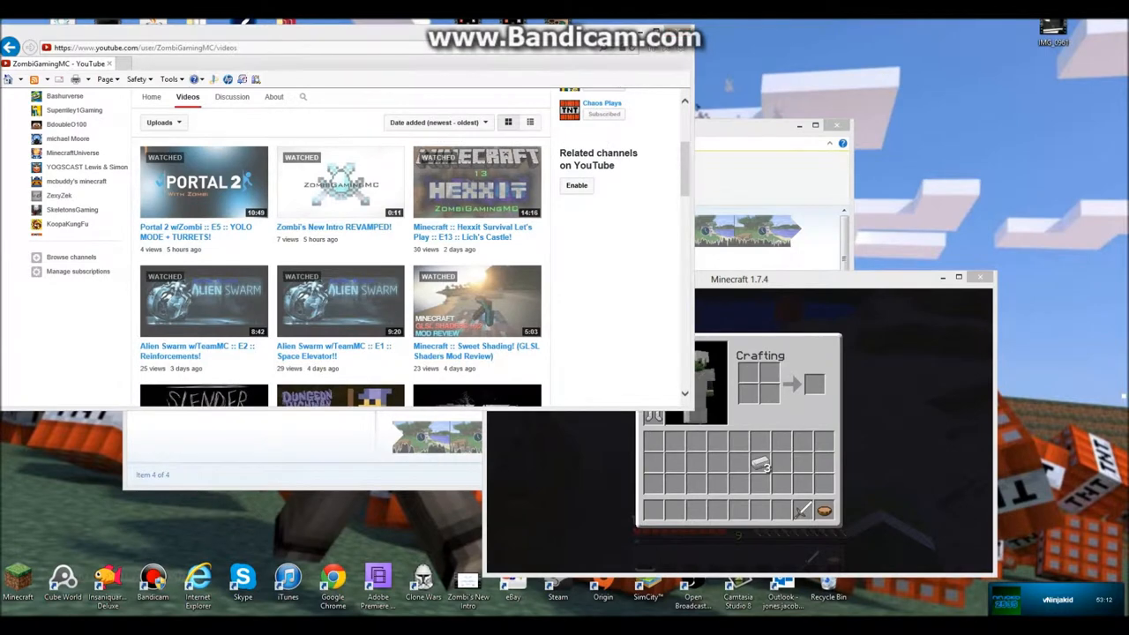